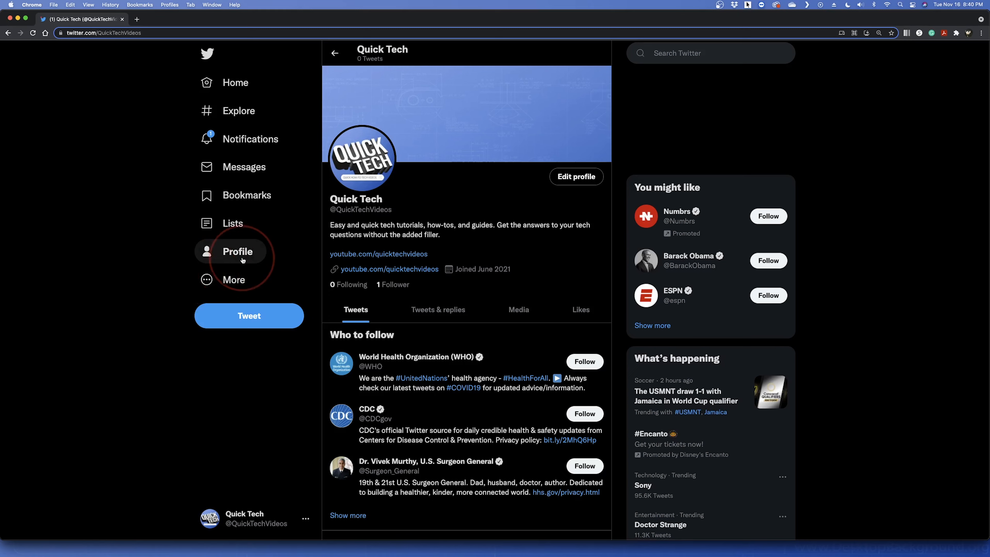
{"action": "mouse_move", "coordinate": [393, 284]}
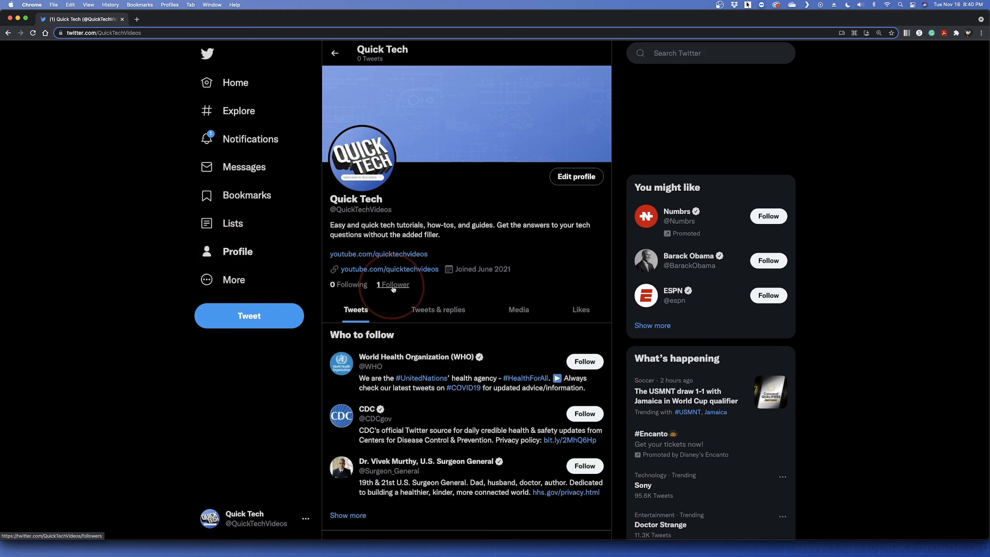
Show the Quick Tech account's followers list from the '1 Follower' link
{"action": "left_click", "coordinate": [393, 285]}
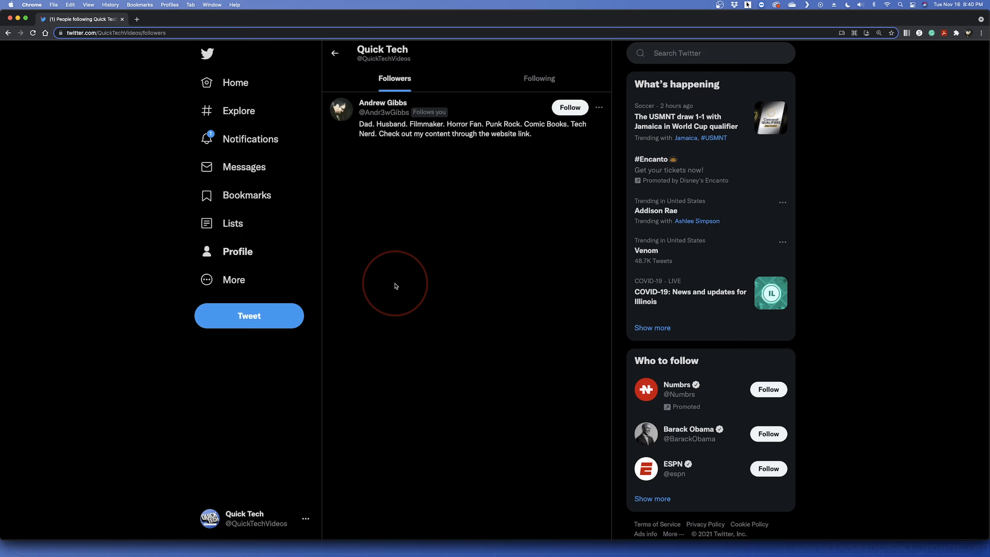
{"action": "mouse_move", "coordinate": [368, 127]}
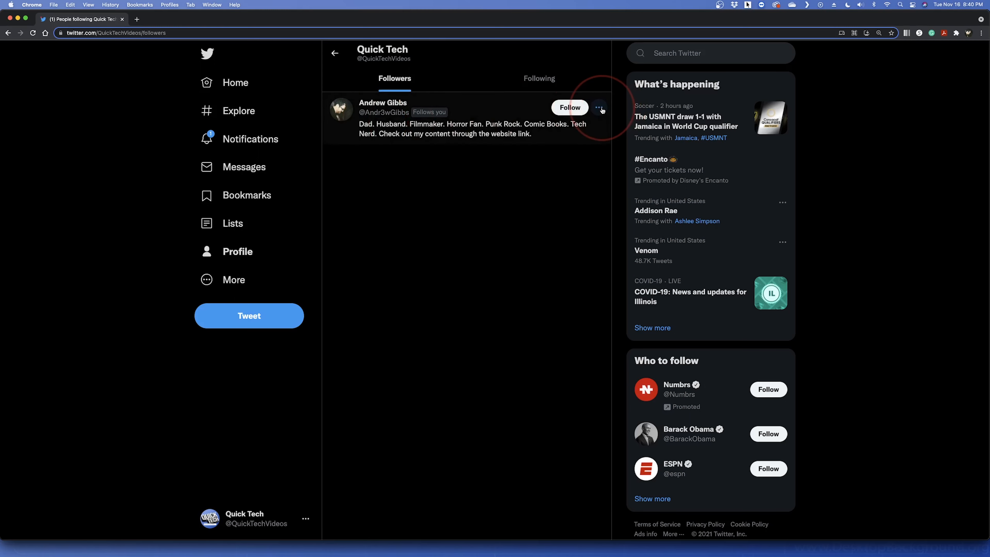
{"action": "left_click", "coordinate": [599, 110]}
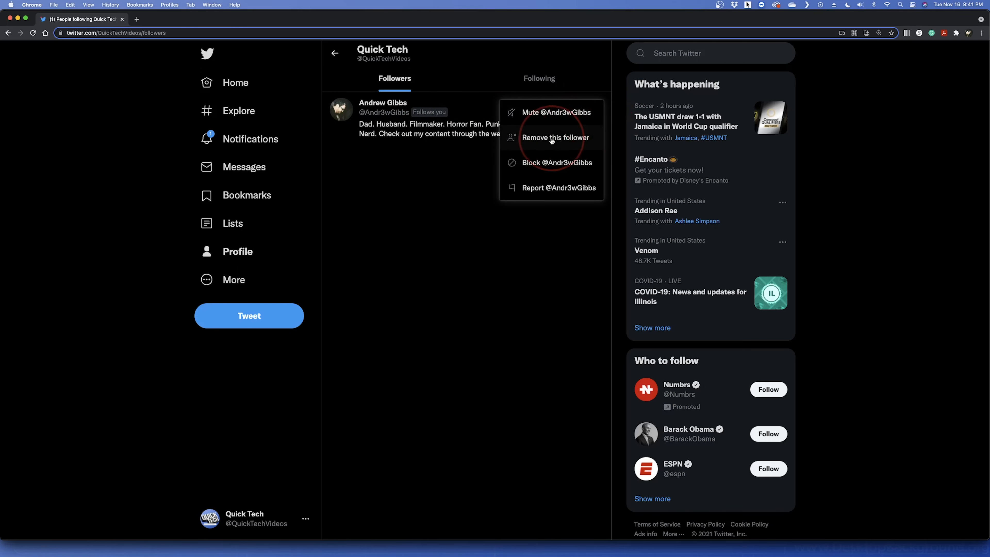
{"action": "left_click", "coordinate": [555, 138]}
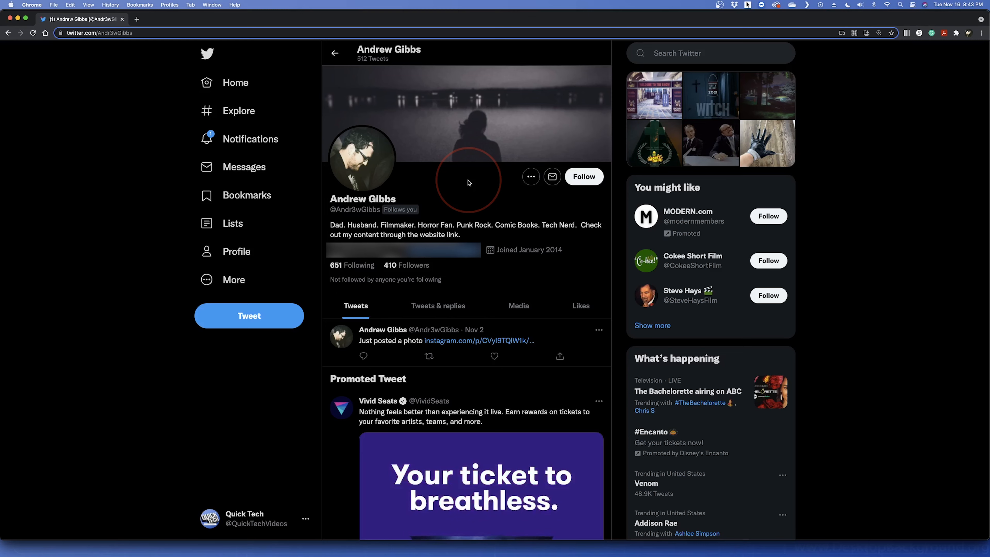
{"action": "mouse_move", "coordinate": [504, 180]}
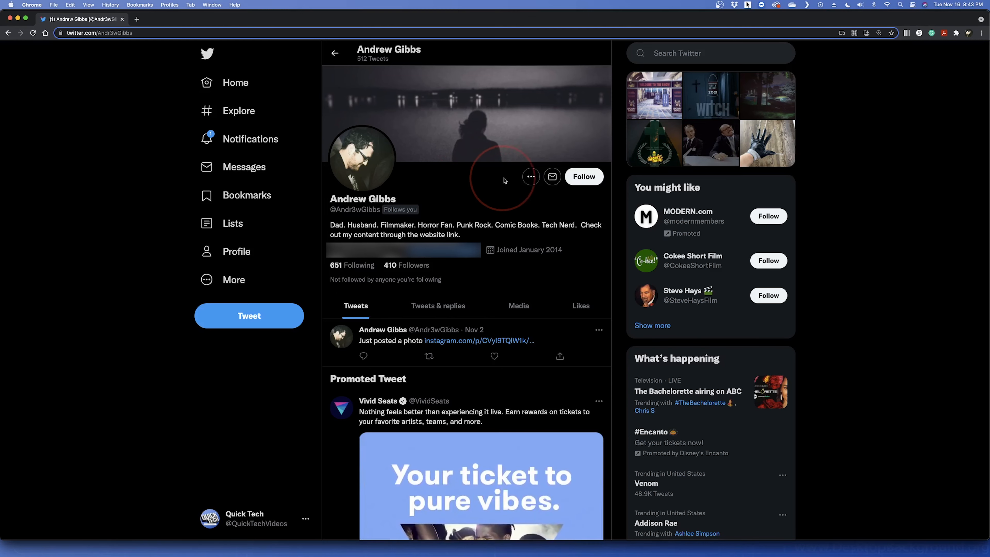
{"action": "left_click", "coordinate": [531, 176]}
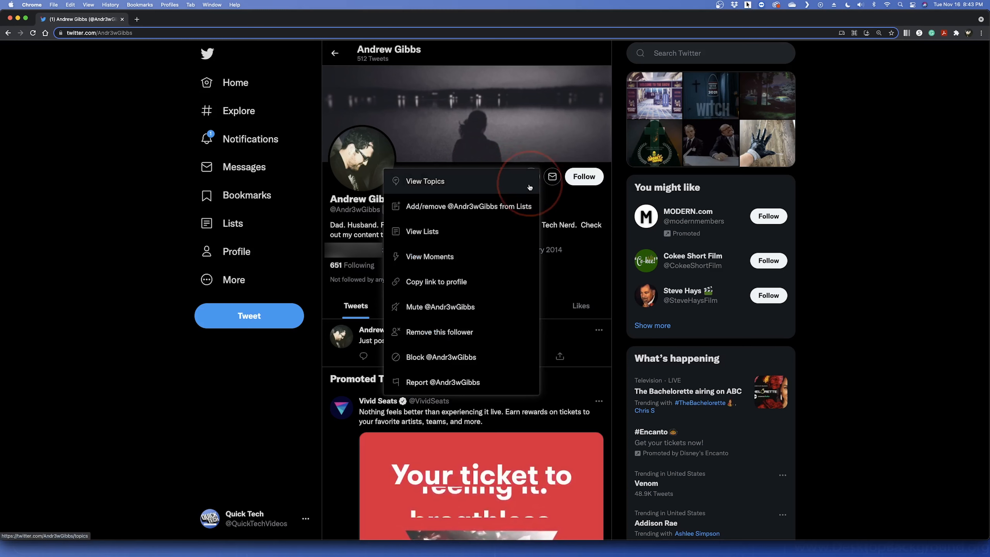
{"action": "left_click", "coordinate": [439, 332]}
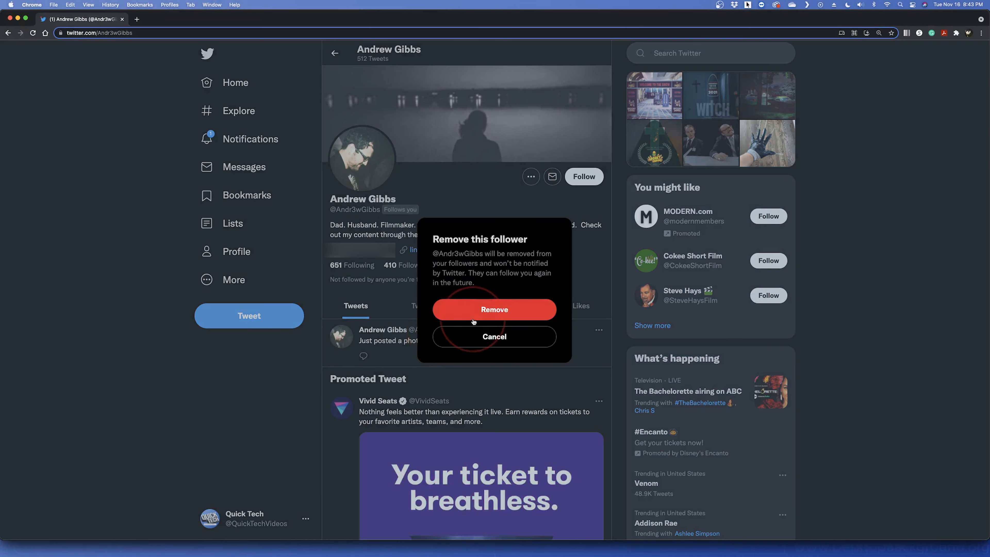